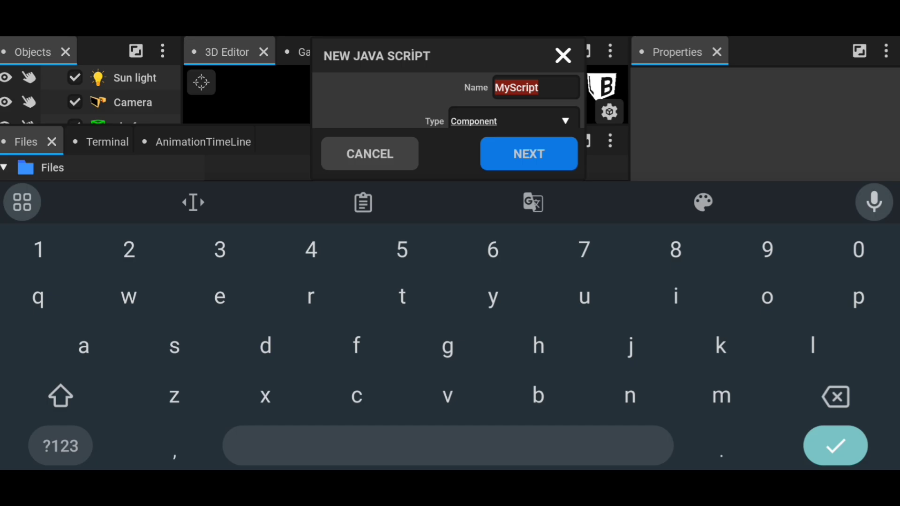
Create the FpsShow component script and open FpsShow.java in the code editor
click(529, 154)
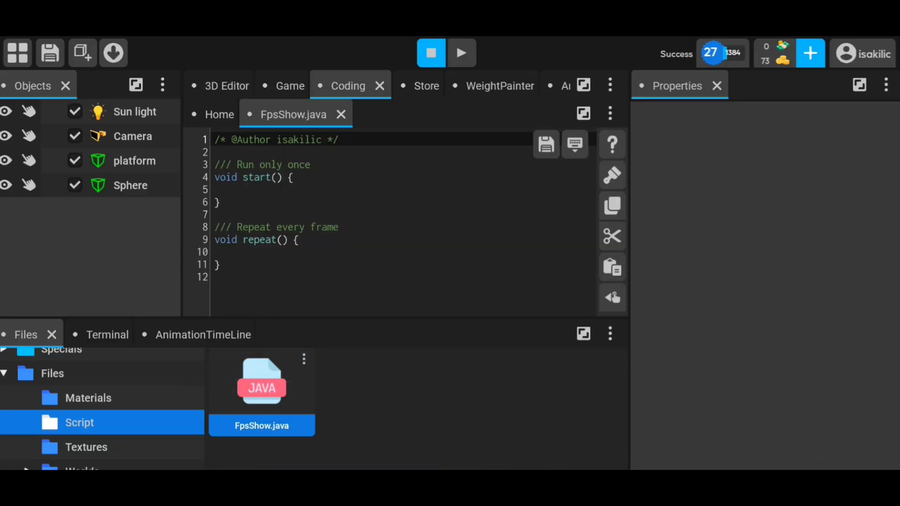
Declare public SUIText FpsText, Color Green, Yellow, Red, and int fps fields
text(public)
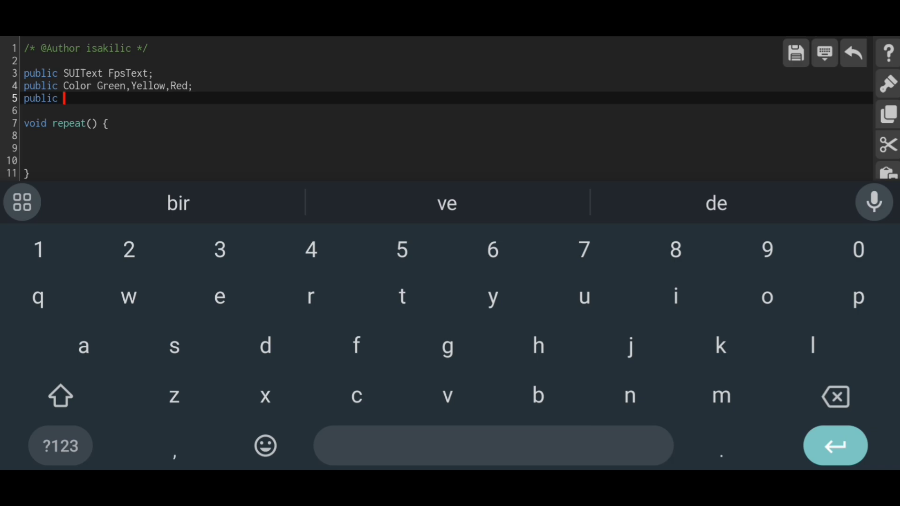
text(int fpe)
click(446, 148)
text(fps = ()
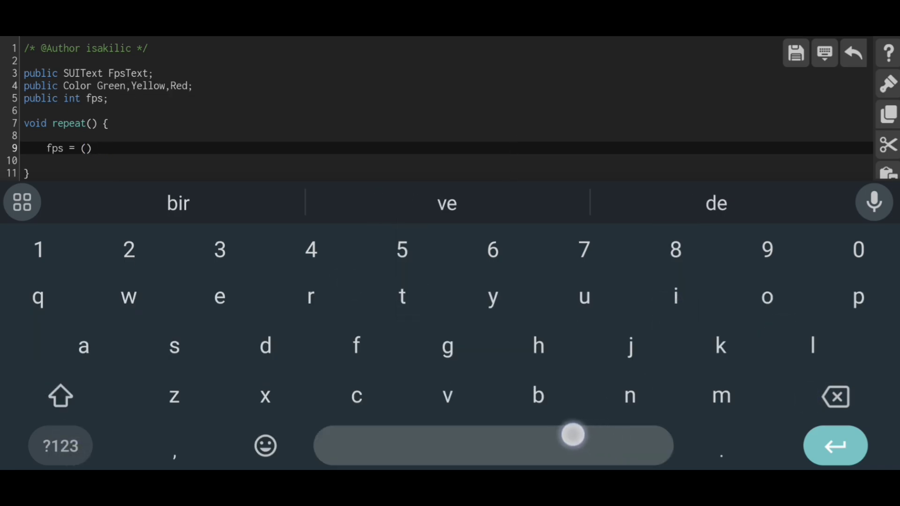
Compute fps = (int)(1f/Math.bySecond()) in repeat() and start FpsText.setText("Fps : ")
text(int)
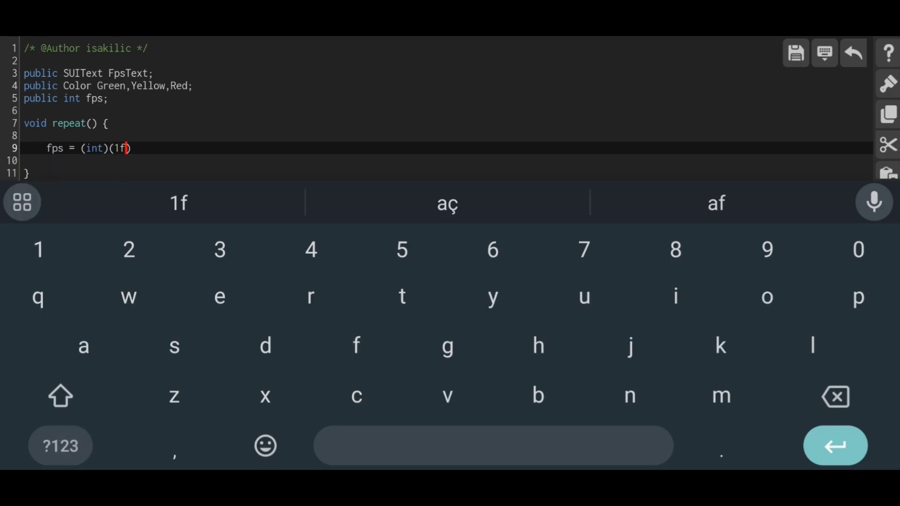
text(/Math.bySecond()
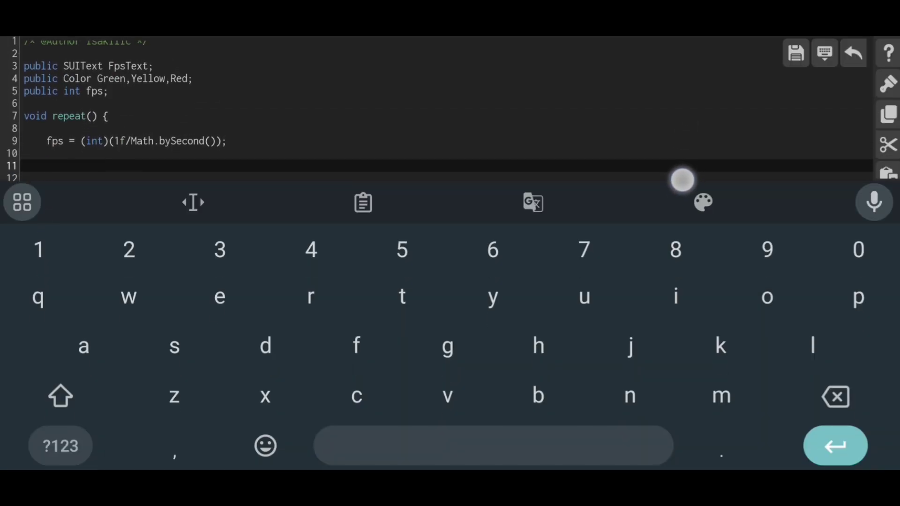
text(FpsText.setText("Fps :)
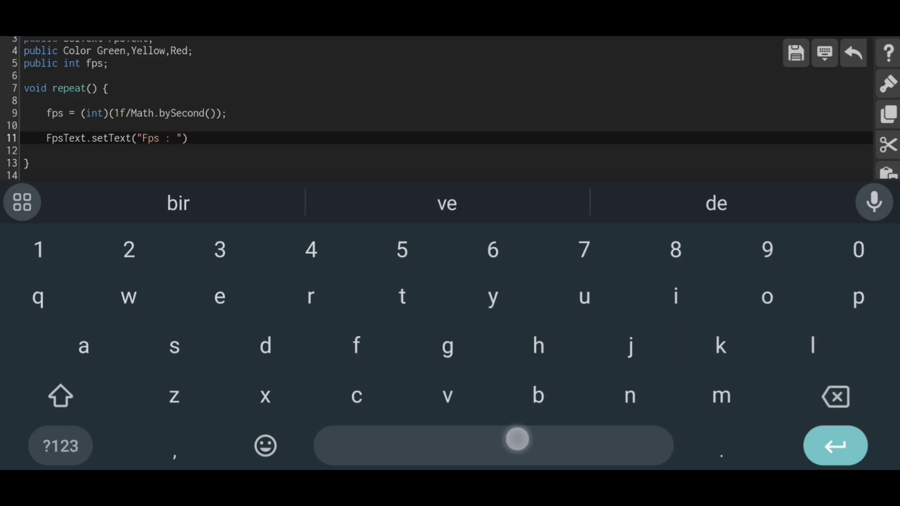
Show "Fps : "+fps and color FpsText Red when fps <= 15, else-if fps > 15
text(+fps)
text(} else if (fps > )
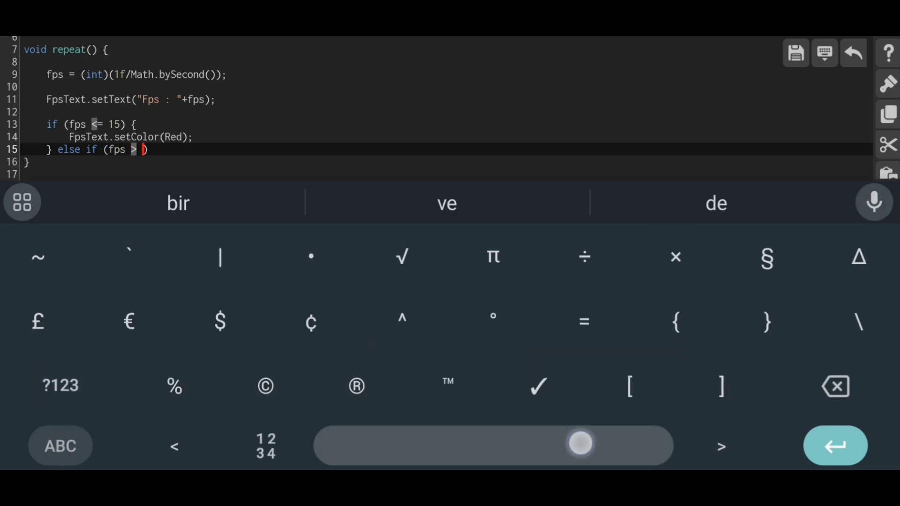
text(15 && fps)
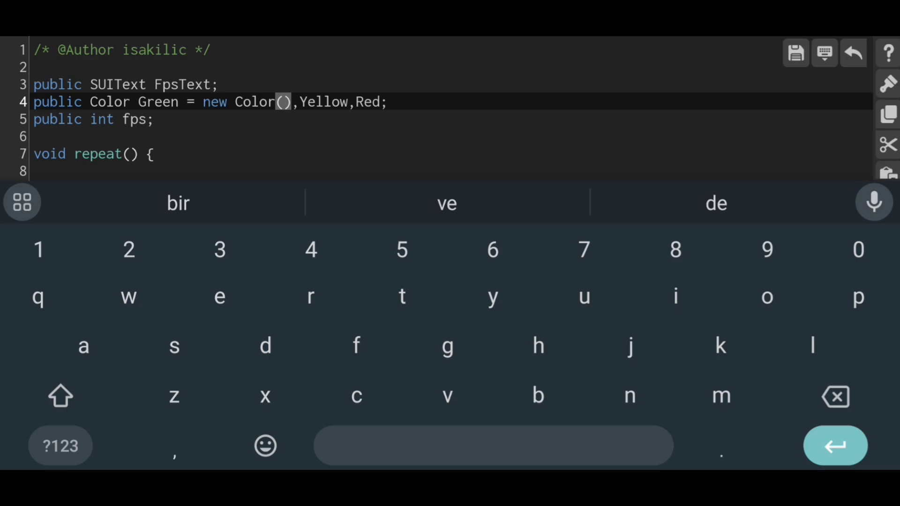
Initialize Green (0,255,0), Yellow (255,255,0) and Red (255,0,0) colors
text(0)
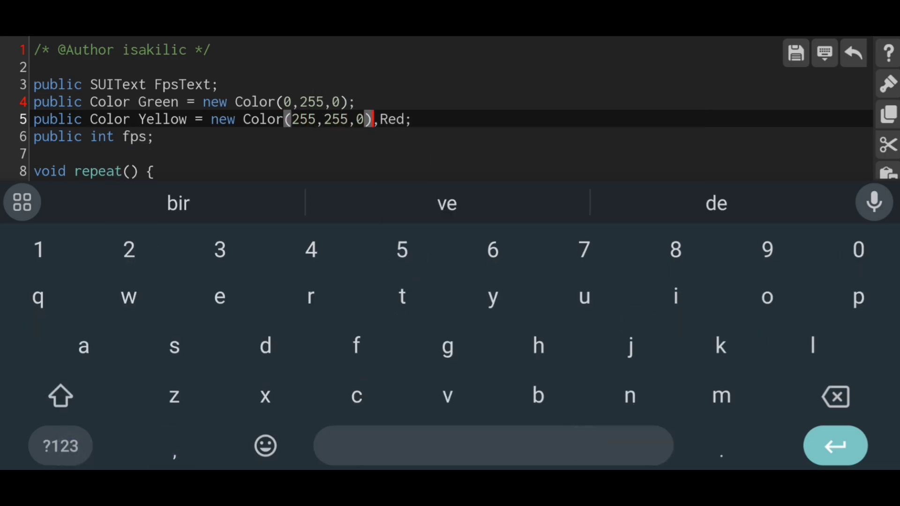
key(Enter)
text(public Color Red = new Color();)
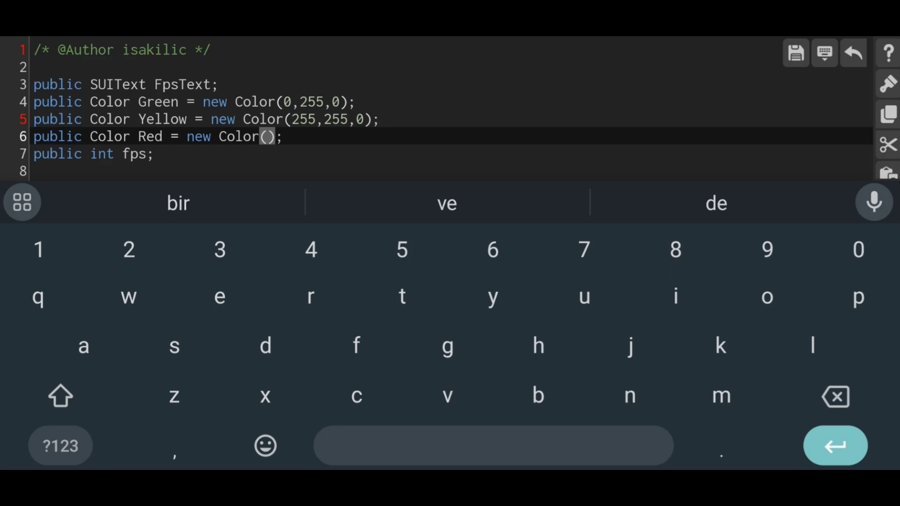
text(255,0,0)
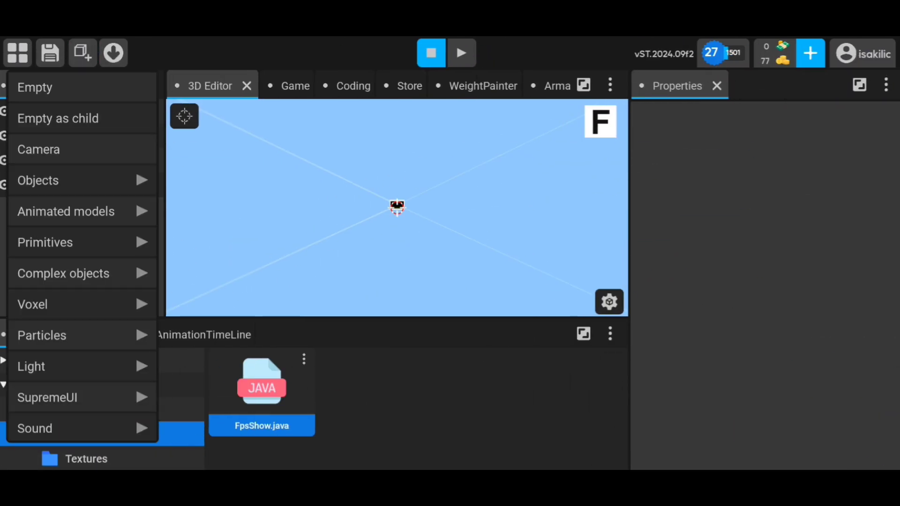
Add a SupremeUI Text object under a SUI interface, then switch to the Game view
click(48, 397)
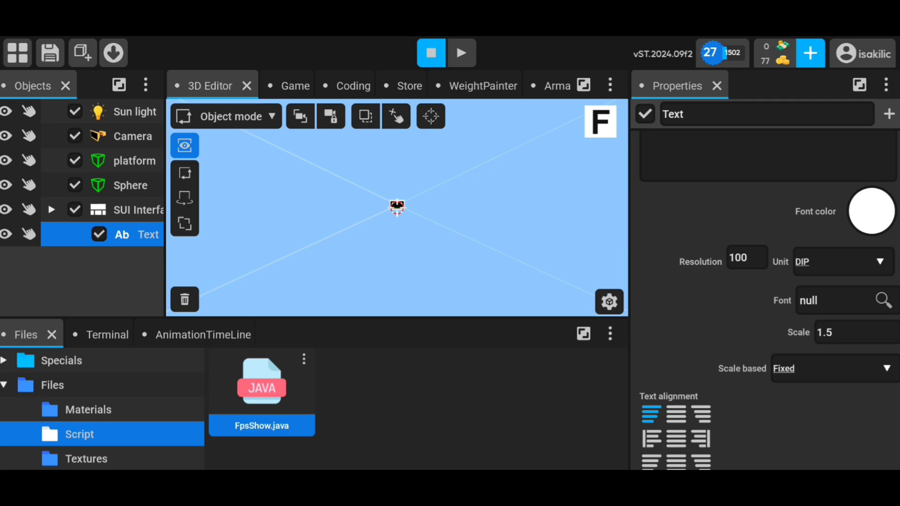
click(274, 85)
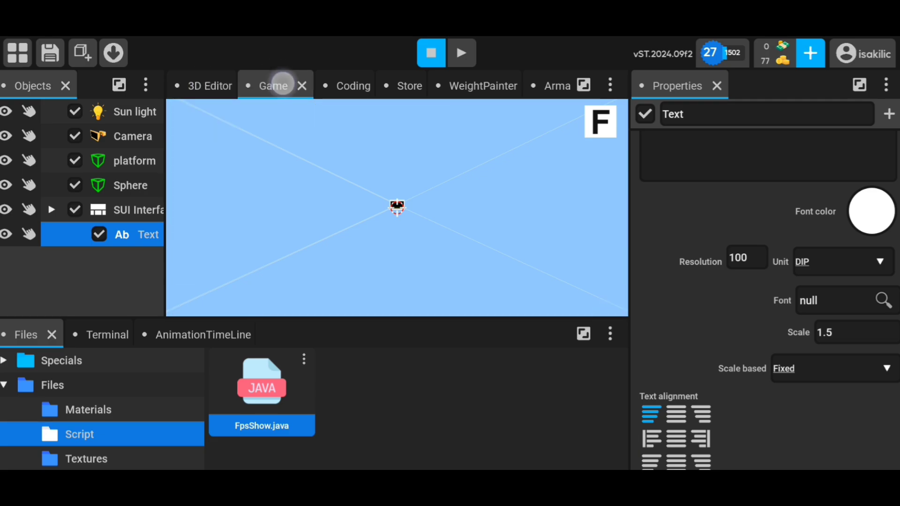
Re-enter the Game view from the 3D Editor to see the "My Text" label
click(210, 85)
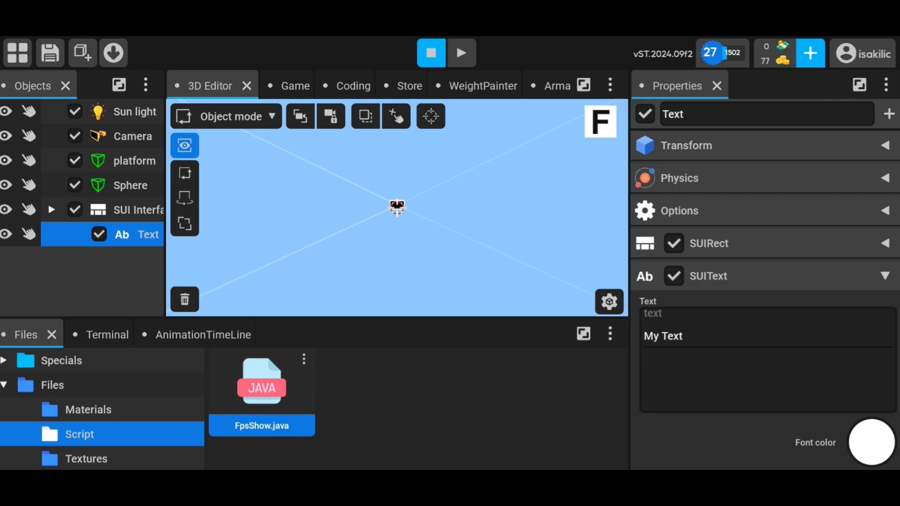
click(273, 86)
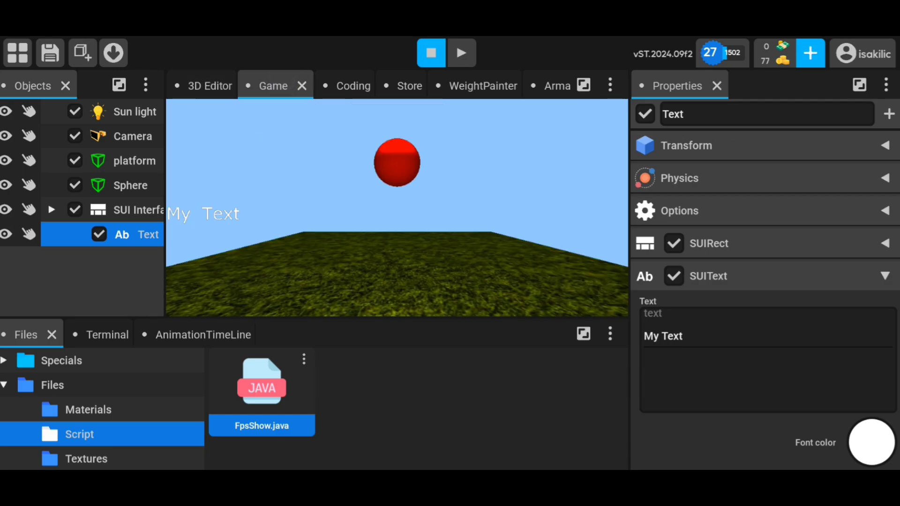